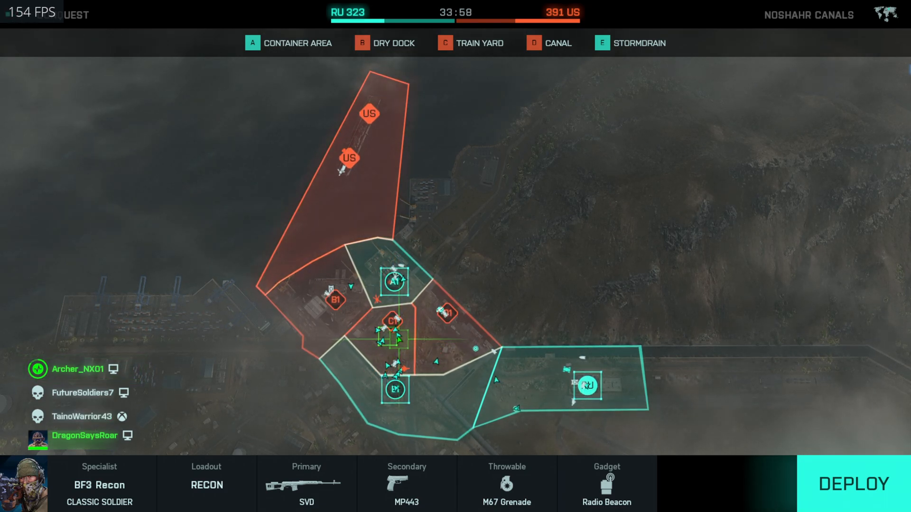
# - Pick the RU HQ spawn marker on Noshahr Canals as the deploy point
pyautogui.click(82, 417)
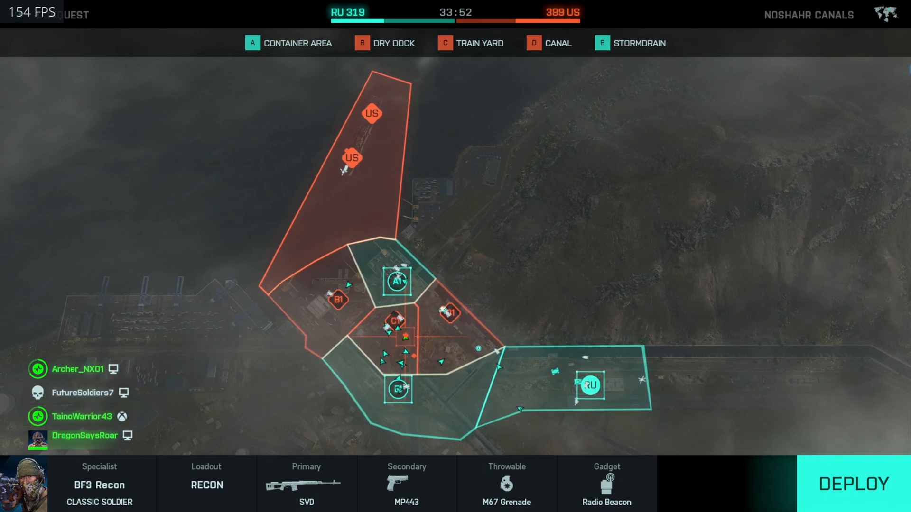
pyautogui.click(80, 440)
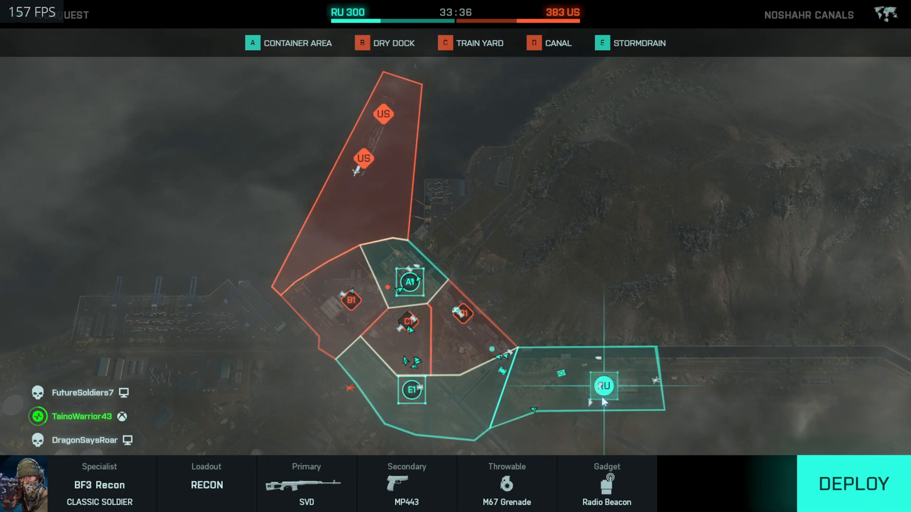
pyautogui.click(854, 484)
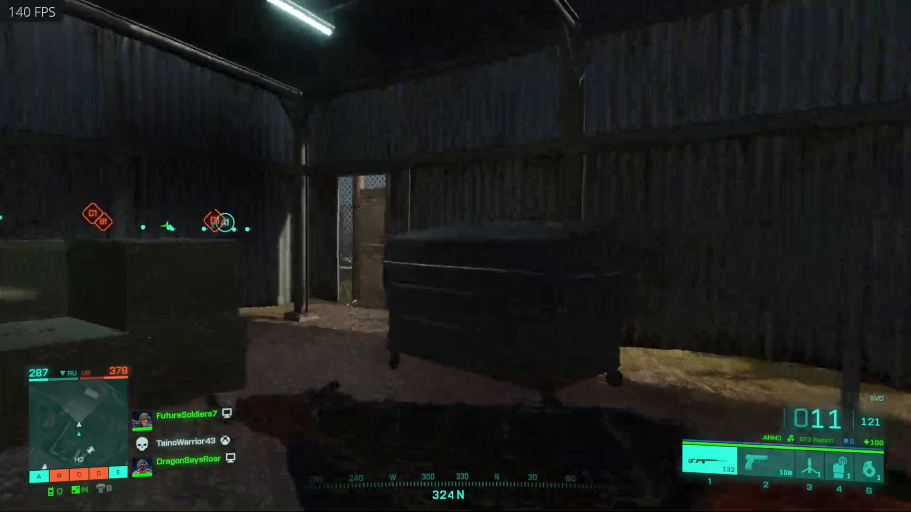
pyautogui.moveTo(455, 256)
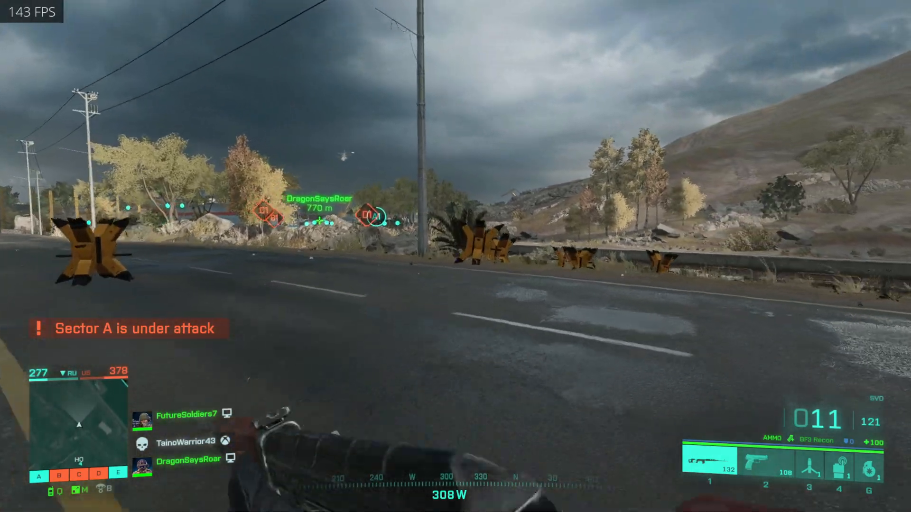
pyautogui.moveTo(456, 256)
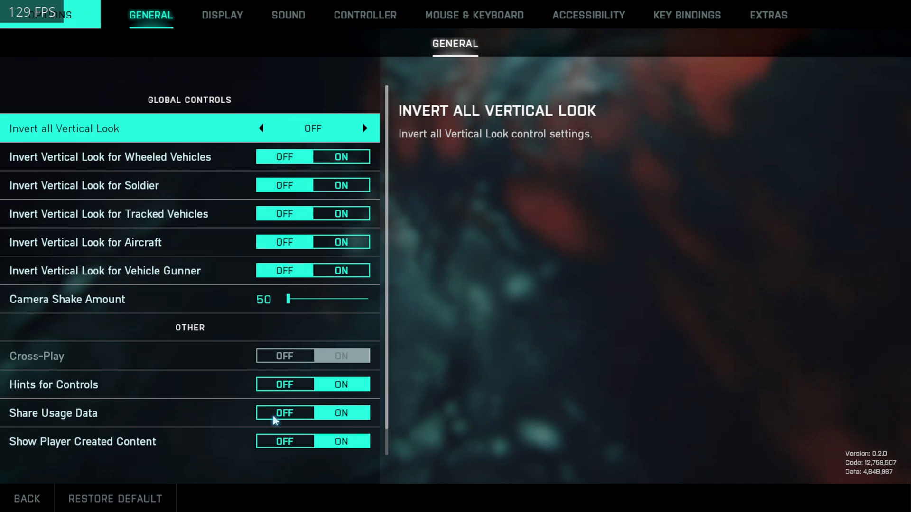
# - Scroll the Display video settings down to NVIDIA Reflex Low Latency and back up
pyautogui.click(222, 16)
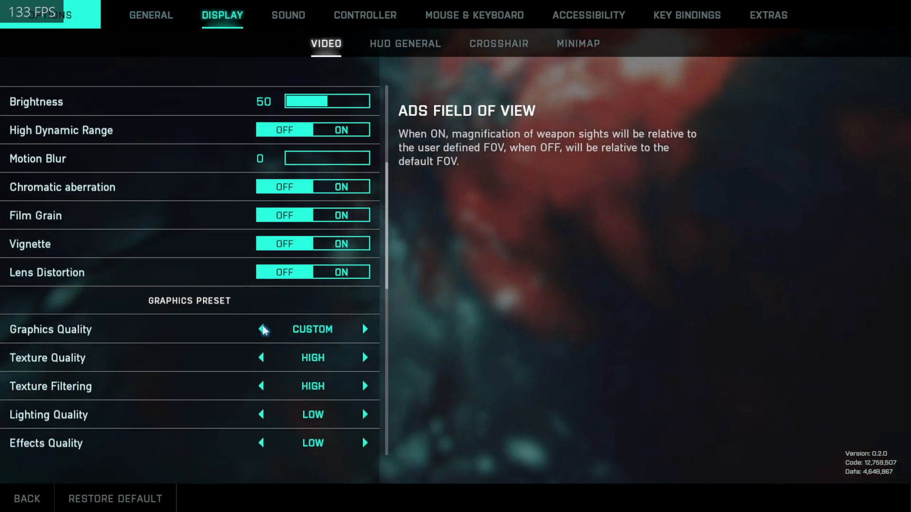
pyautogui.scroll(-3)
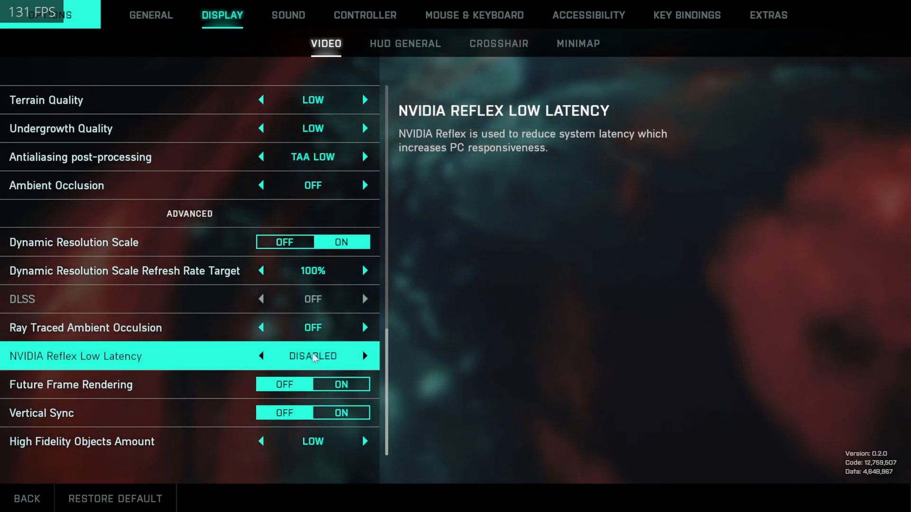
pyautogui.scroll(3)
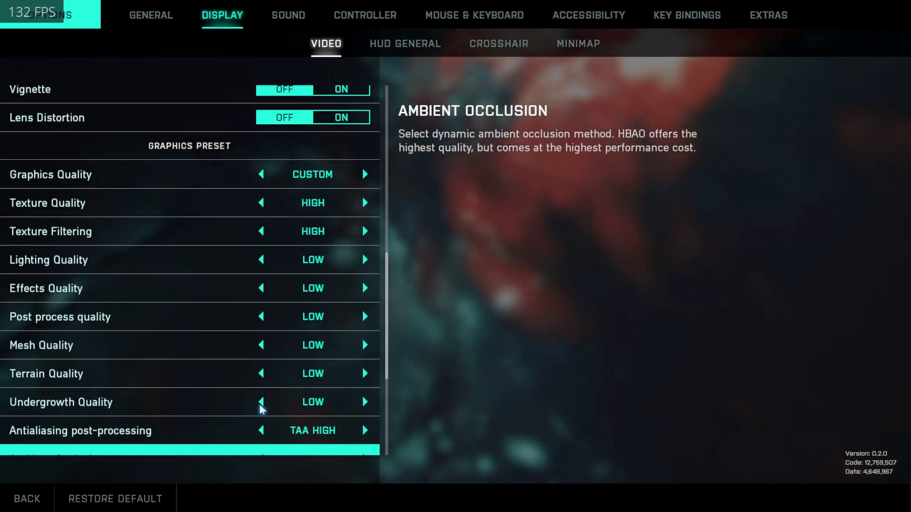
pyautogui.scroll(3)
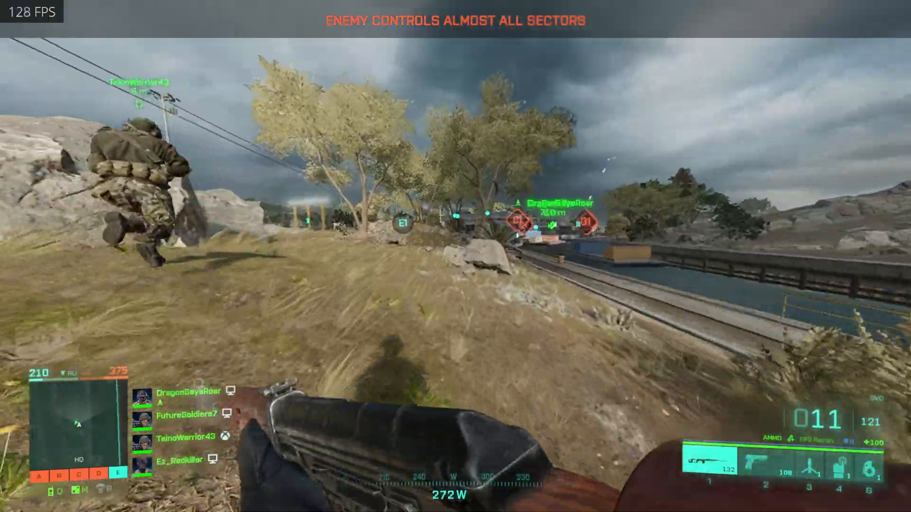
pyautogui.moveTo(455, 256)
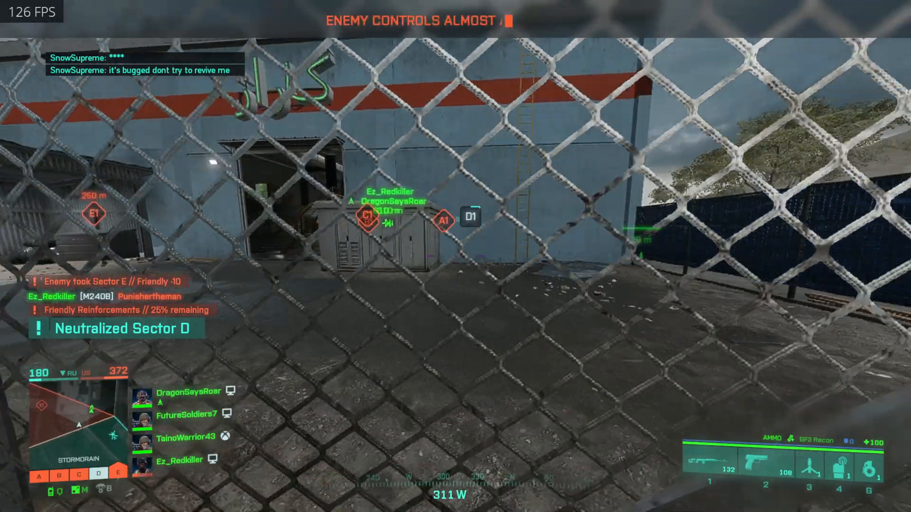
pyautogui.moveTo(455, 256)
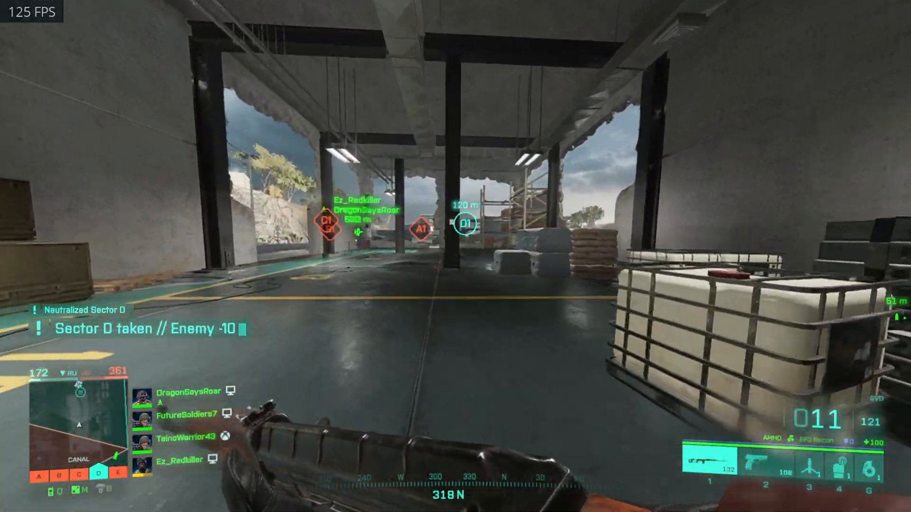
pyautogui.moveTo(455, 256)
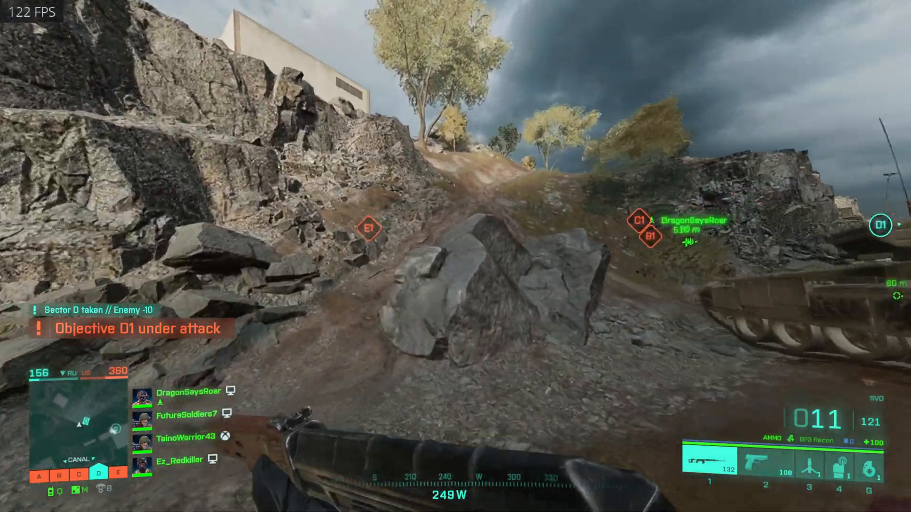
pyautogui.moveTo(455, 256)
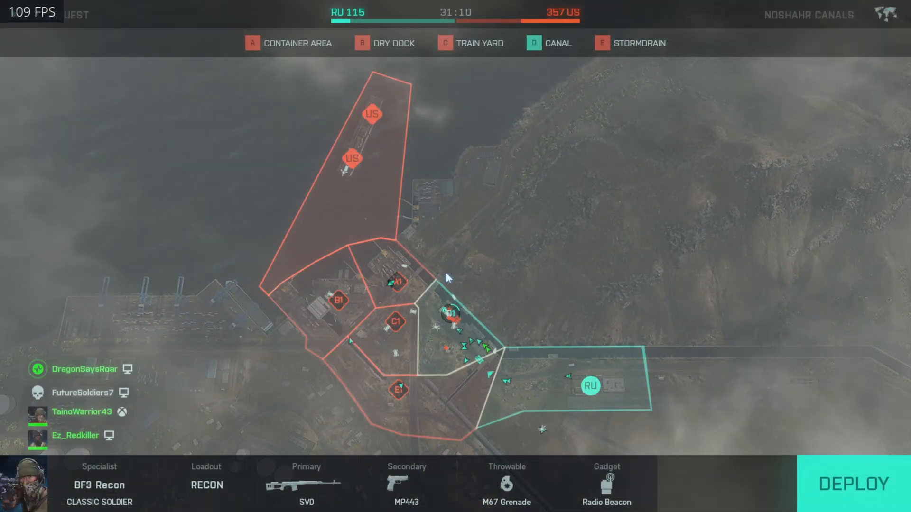
# - Equip the AS Val primary and M93R secondary, check gadgets, and deploy
pyautogui.click(306, 483)
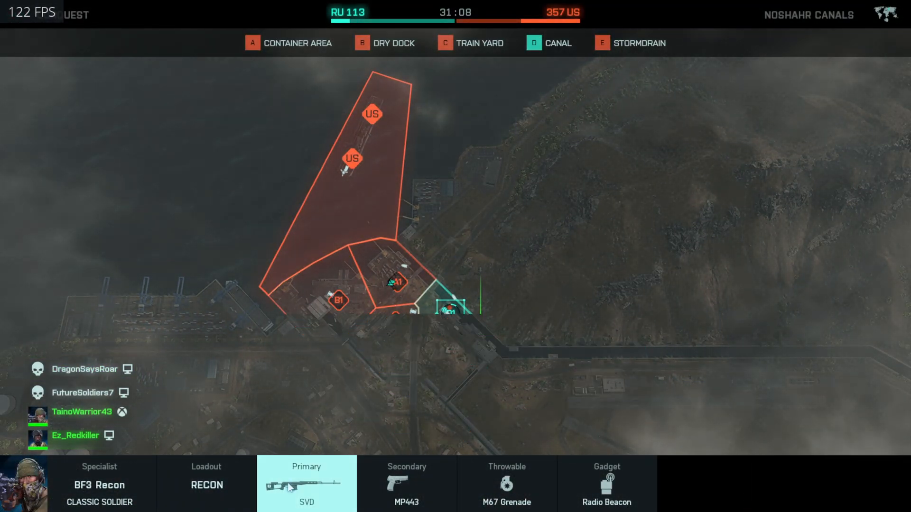
pyautogui.click(306, 483)
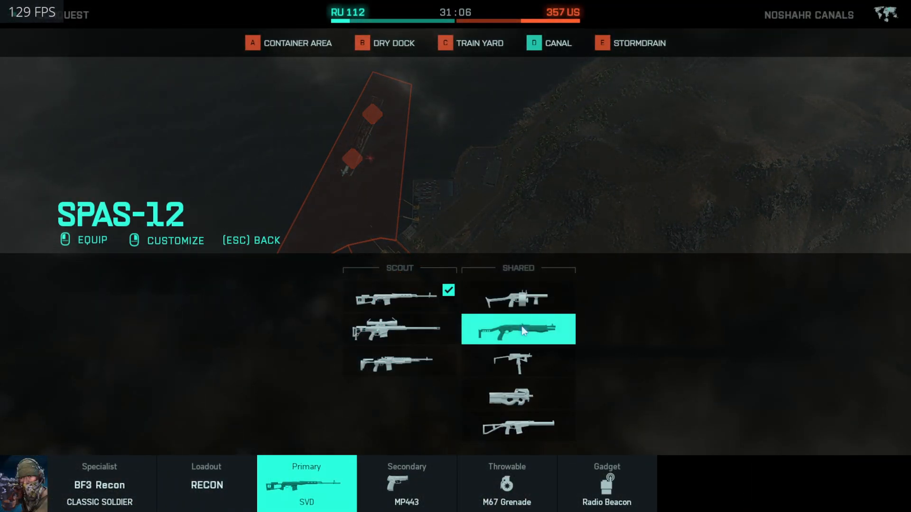
pyautogui.click(517, 425)
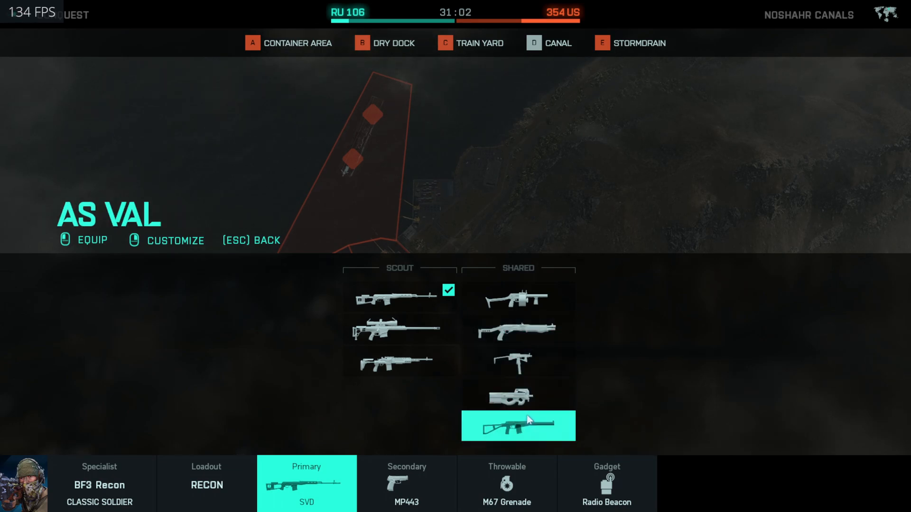
pyautogui.click(406, 483)
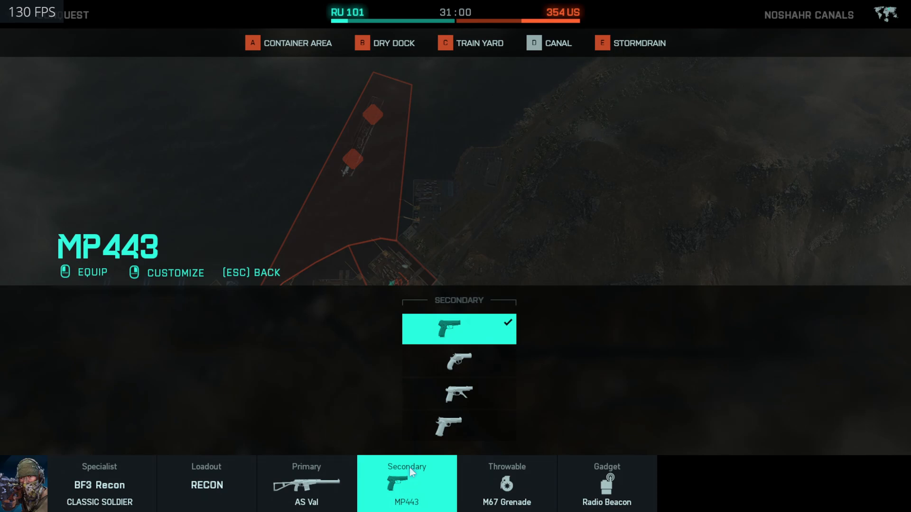
pyautogui.click(506, 483)
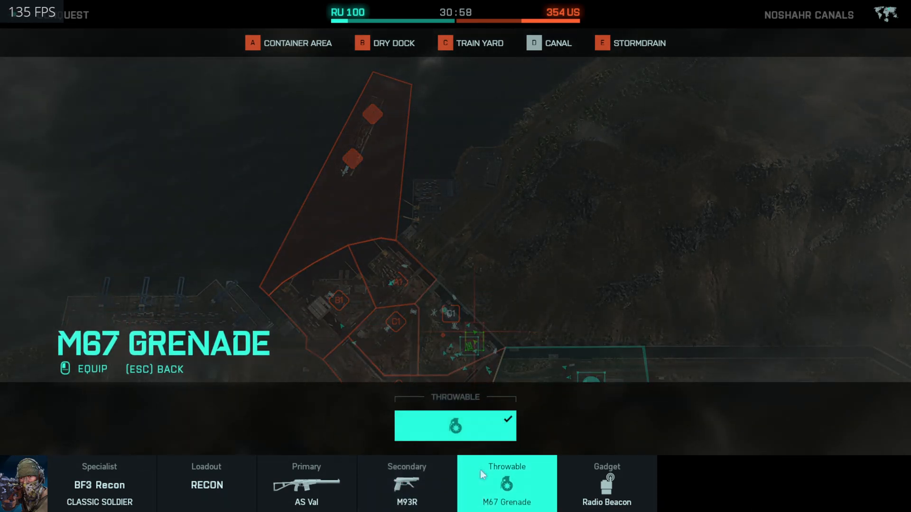
pyautogui.click(606, 483)
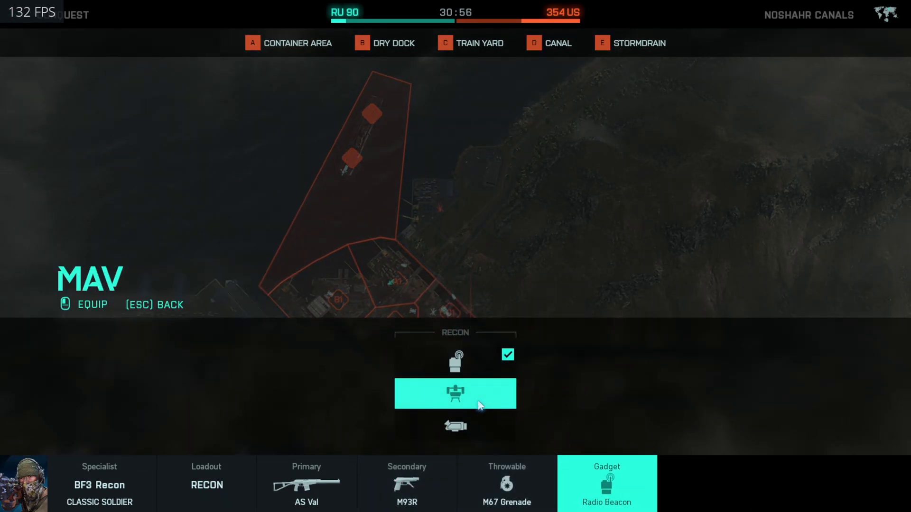
pyautogui.click(207, 483)
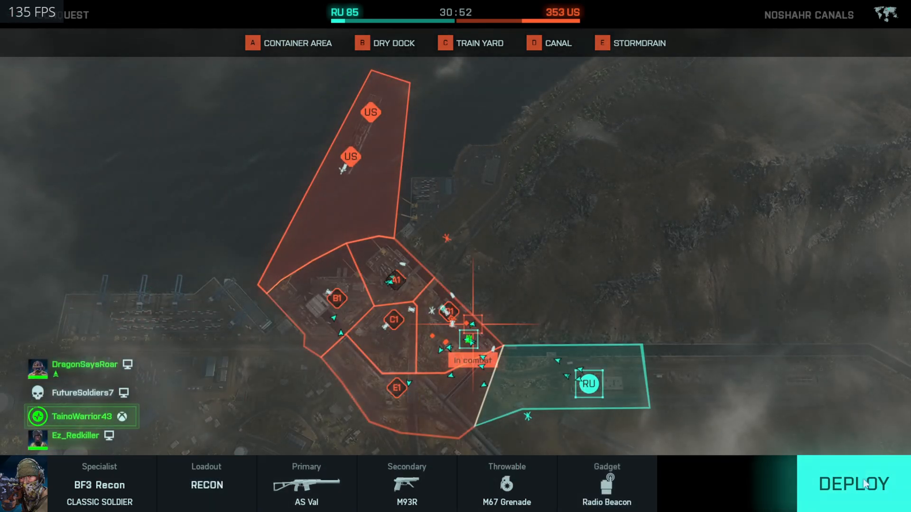
pyautogui.click(854, 484)
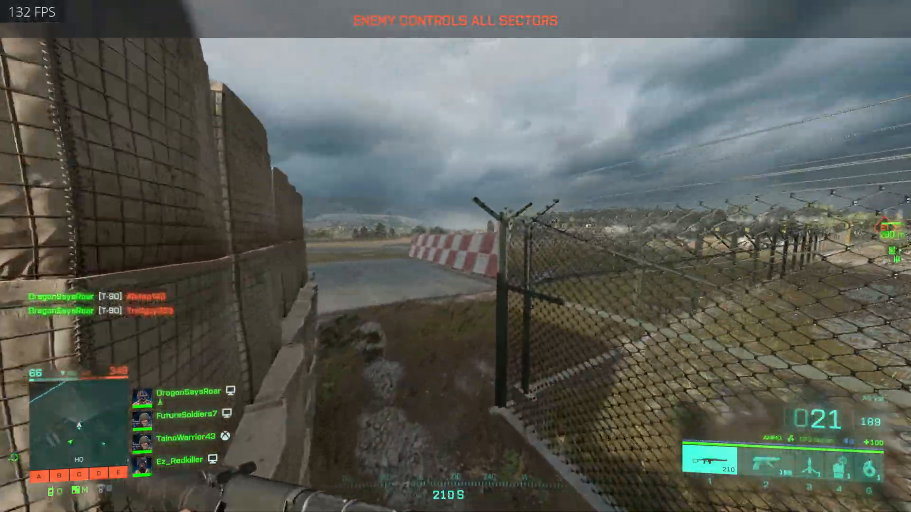
pyautogui.moveTo(456, 257)
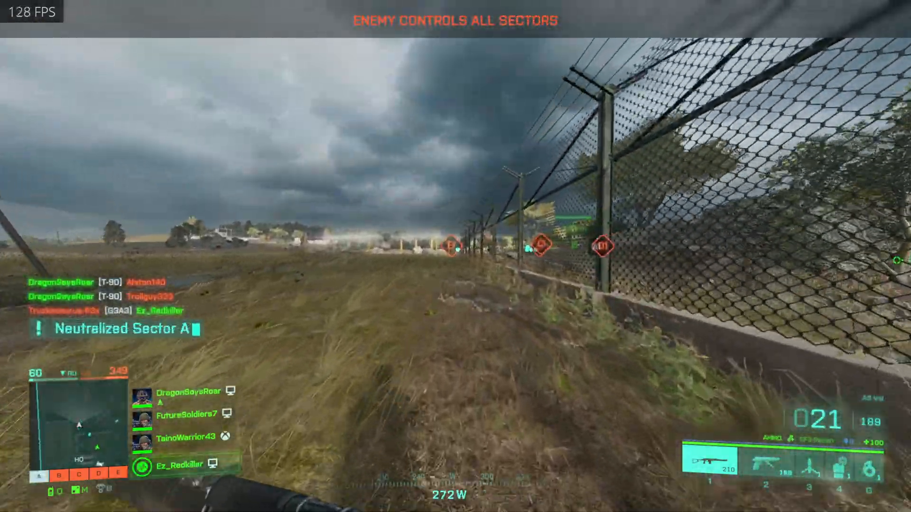
pyautogui.moveTo(455, 256)
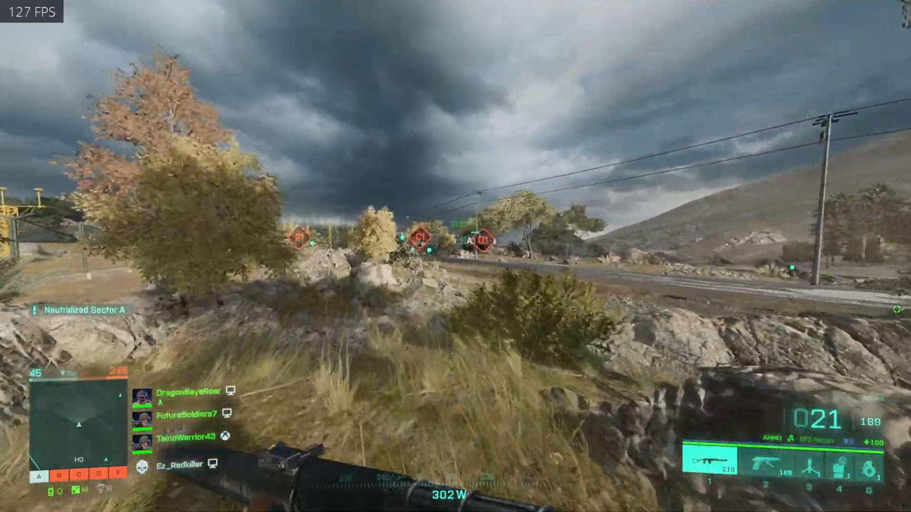
pyautogui.moveTo(455, 256)
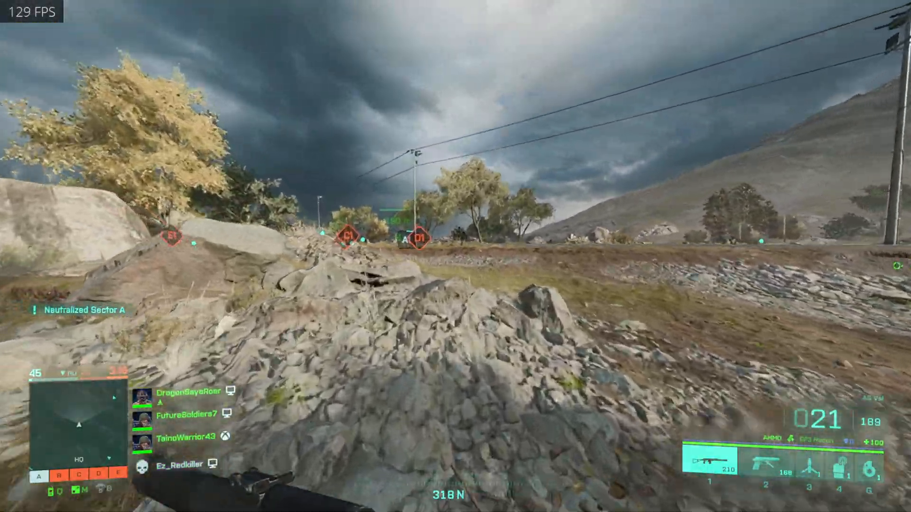
pyautogui.moveTo(455, 257)
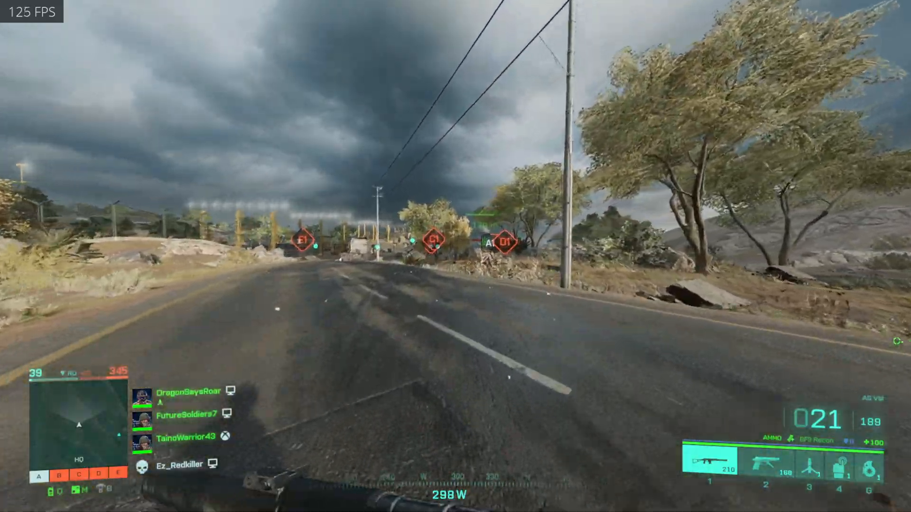
pyautogui.moveTo(455, 257)
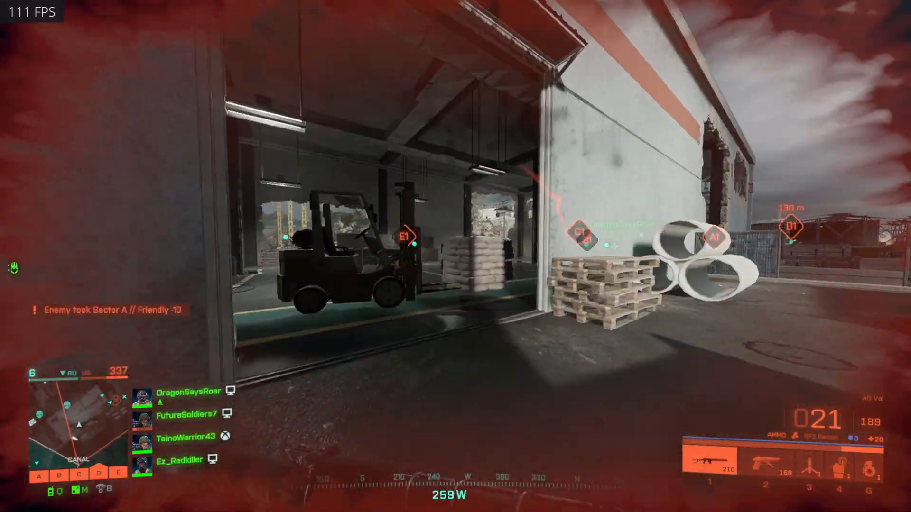
pyautogui.moveTo(456, 256)
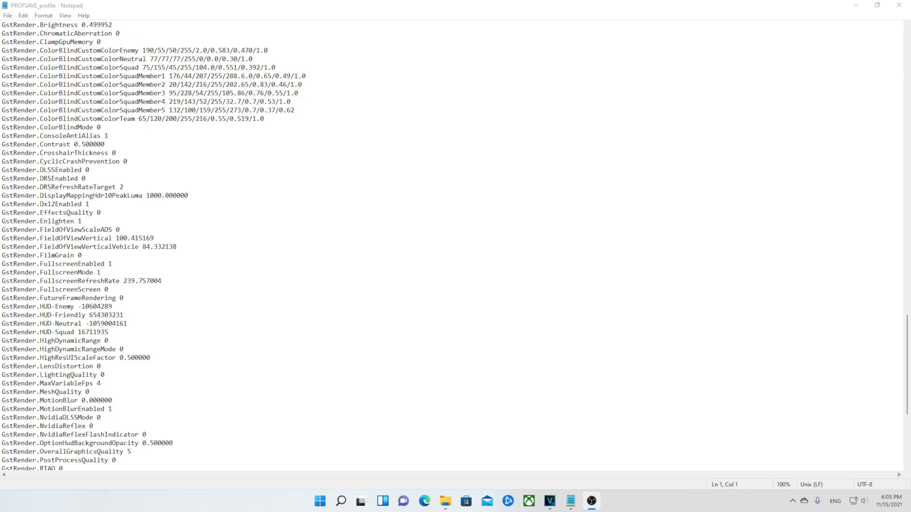
pyautogui.moveTo(489, 483)
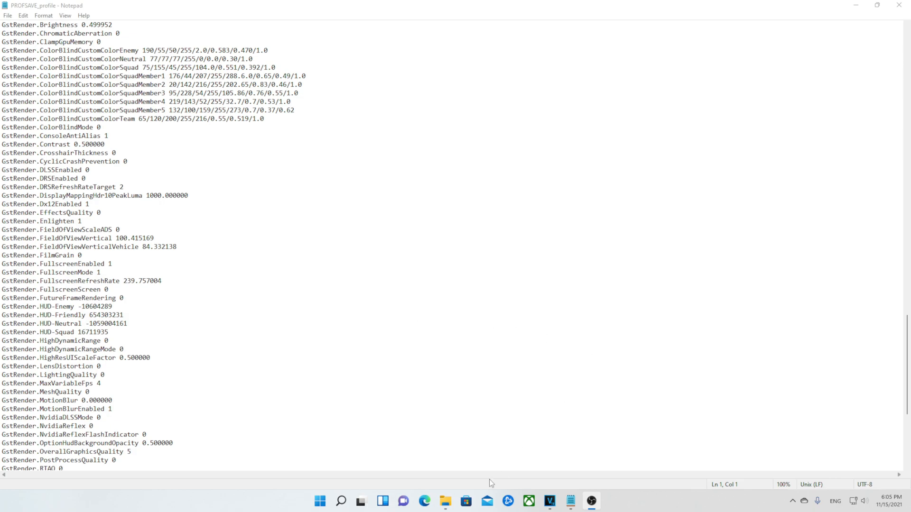
# - Bring the File Explorer window with the Battlefield 2042 settings folder to the front
pyautogui.click(445, 501)
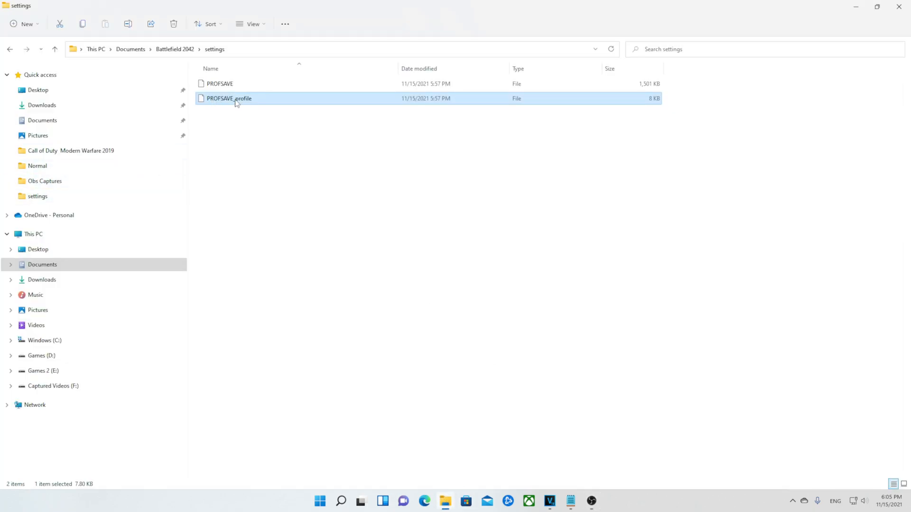
pyautogui.moveTo(54, 49)
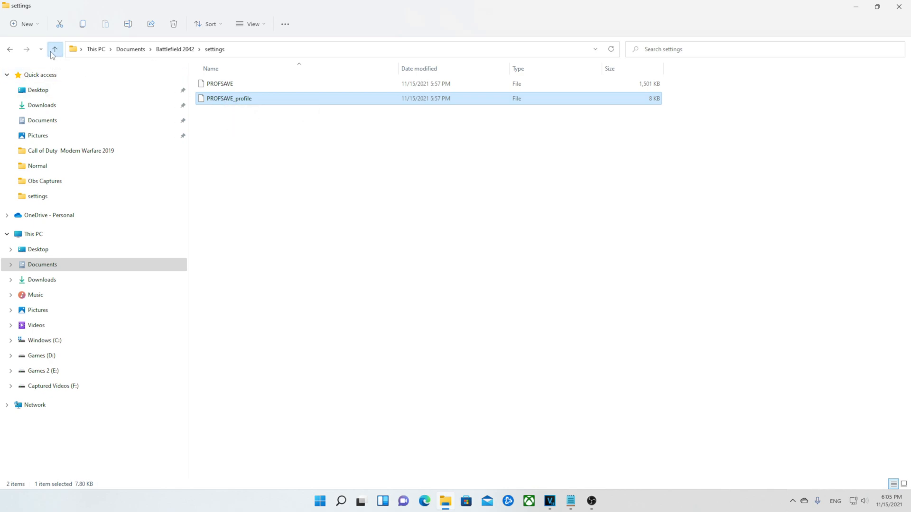
# - Open Documents > Battlefield 2042 > settings > PROFSAVE_profile with Notepad, maximized
pyautogui.click(55, 49)
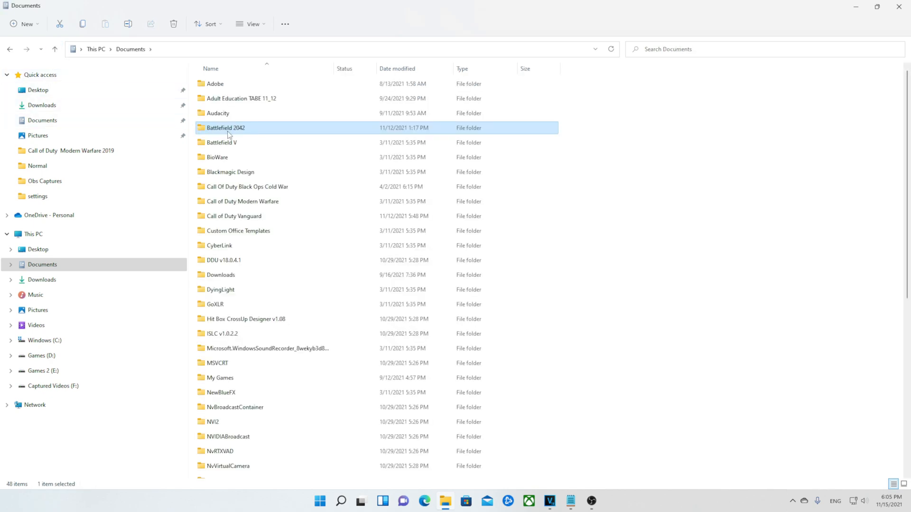
pyautogui.moveTo(235, 132)
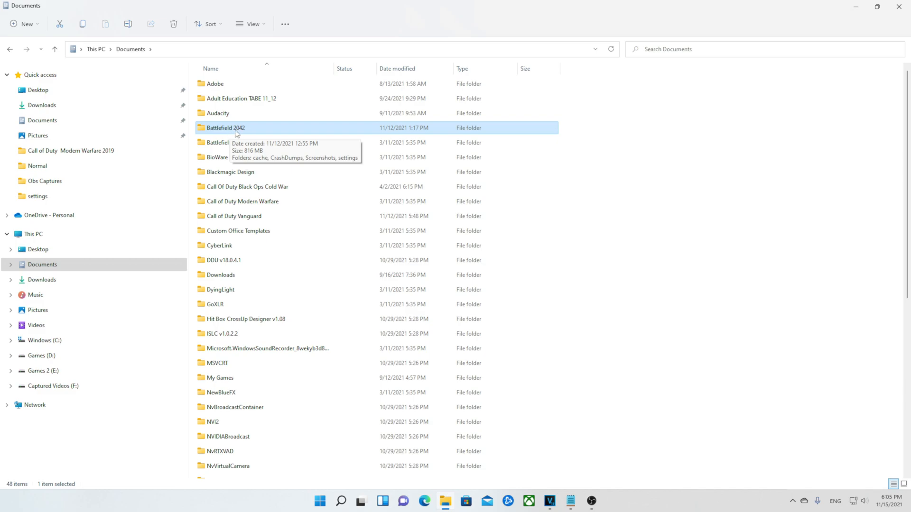
pyautogui.doubleClick(226, 127)
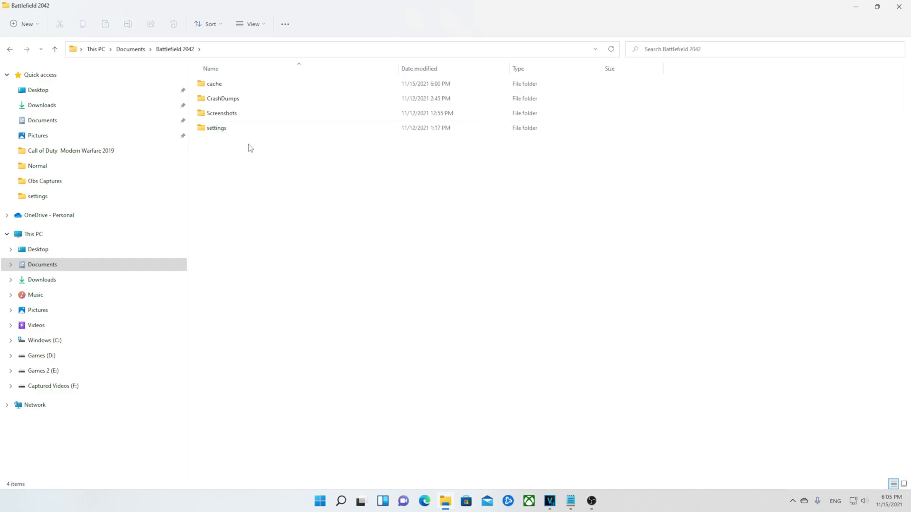
pyautogui.doubleClick(217, 128)
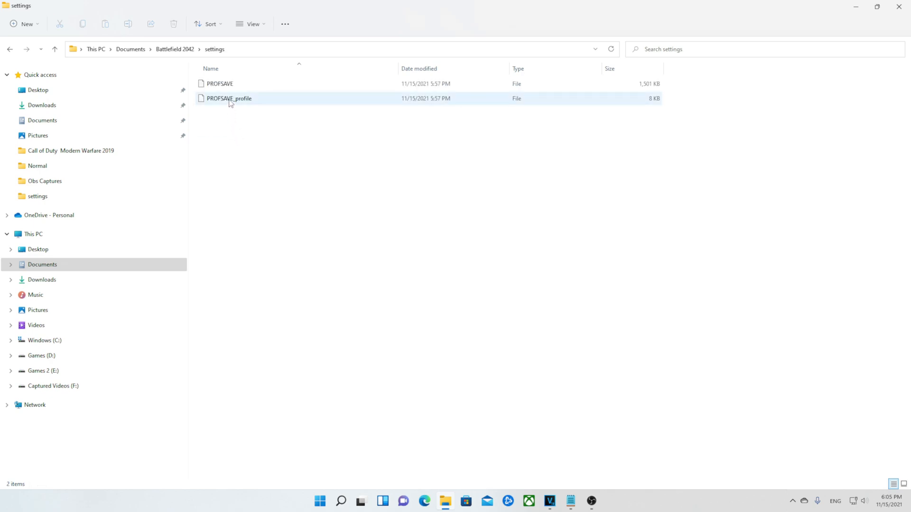
pyautogui.rightClick(229, 98)
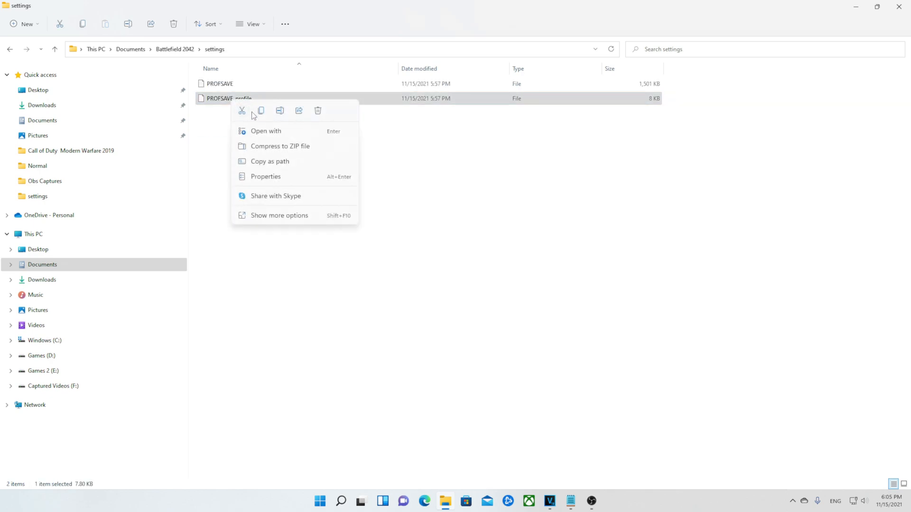
pyautogui.click(265, 131)
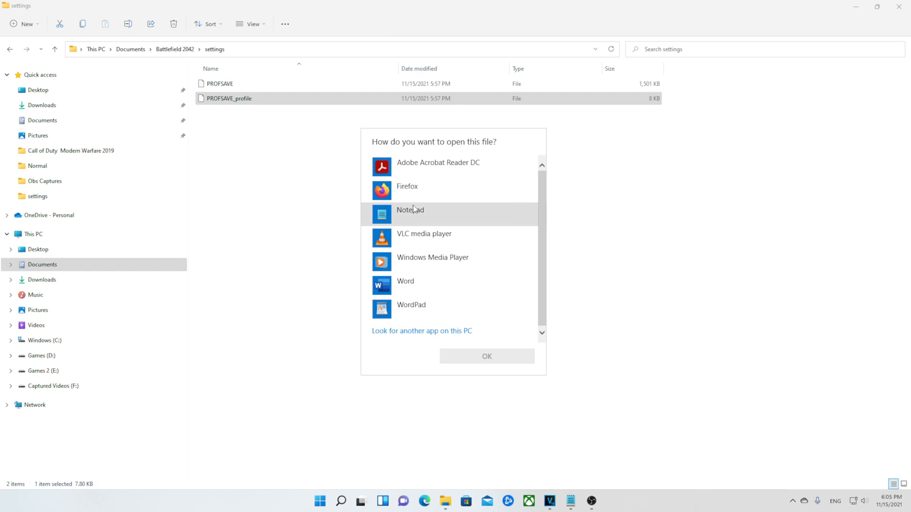
pyautogui.moveTo(414, 216)
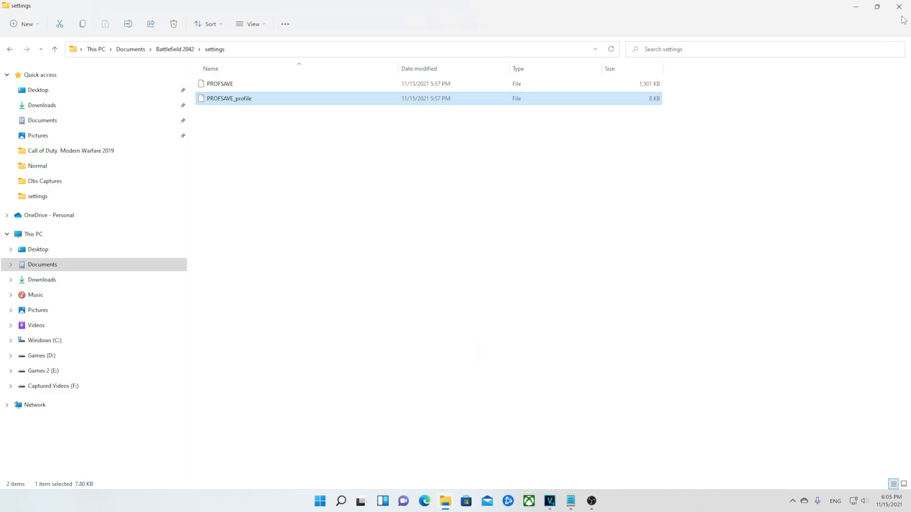
pyautogui.doubleClick(228, 98)
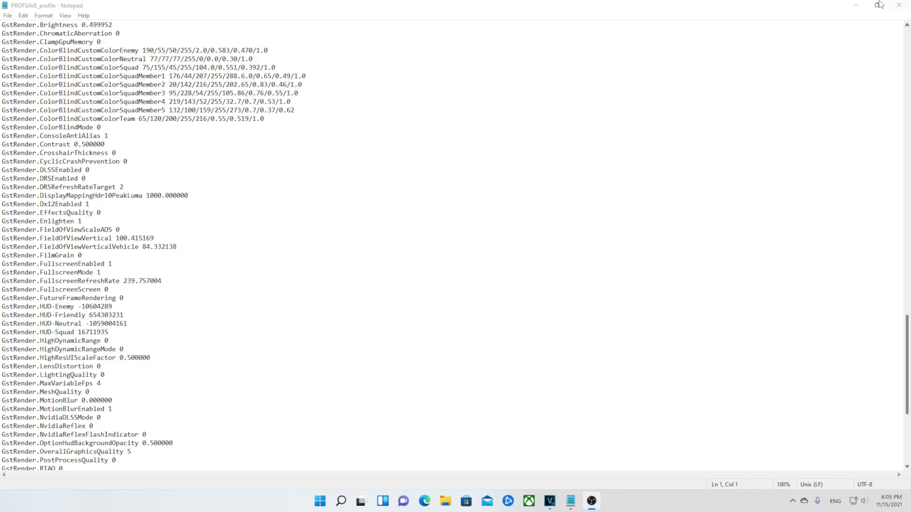
pyautogui.moveTo(157, 367)
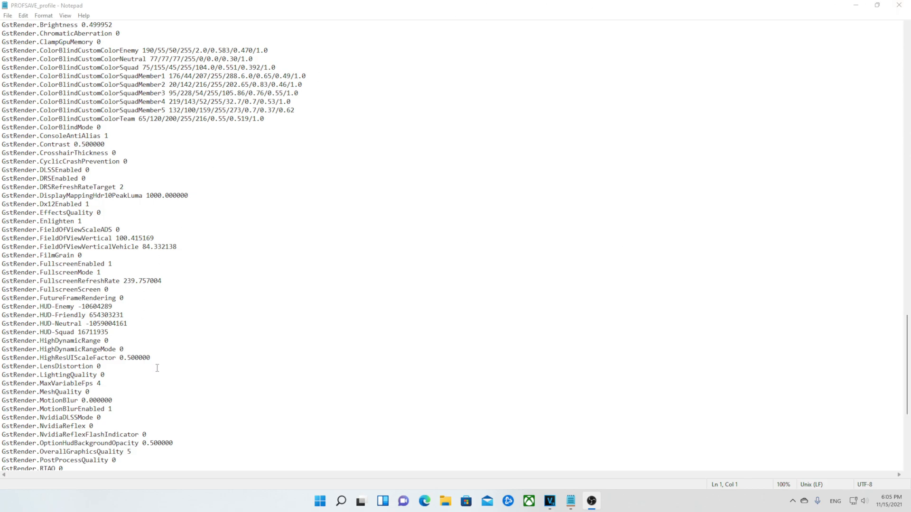
# - Scroll through the GstRender section to confirm GstRender.Dx12Enabled reads 1
pyautogui.scroll(-3)
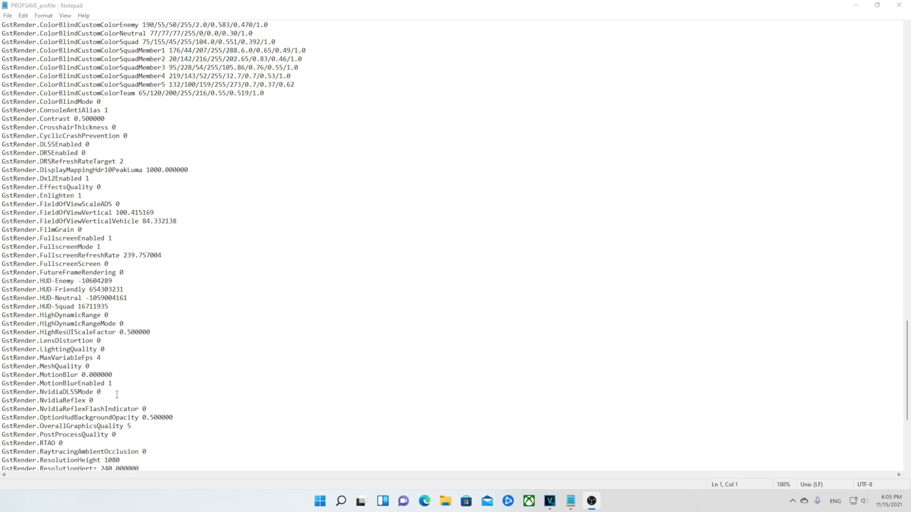
pyautogui.scroll(-3)
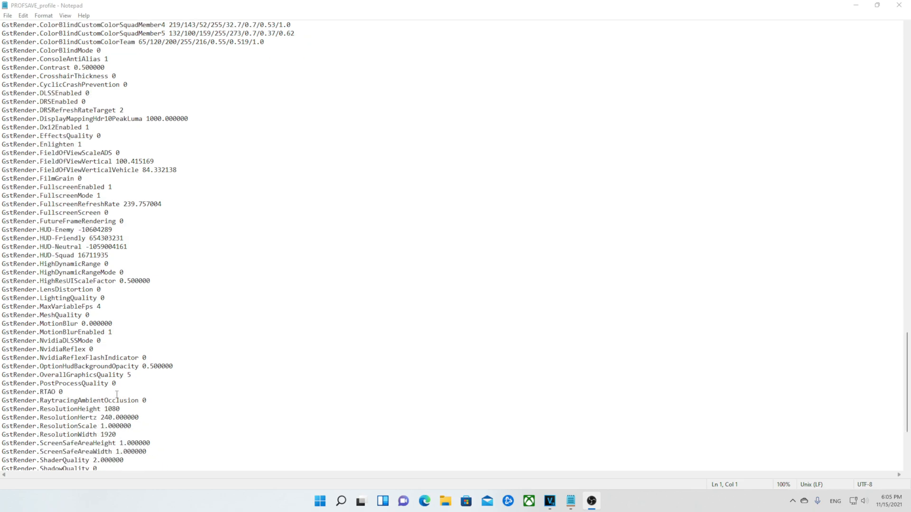
pyautogui.scroll(-3)
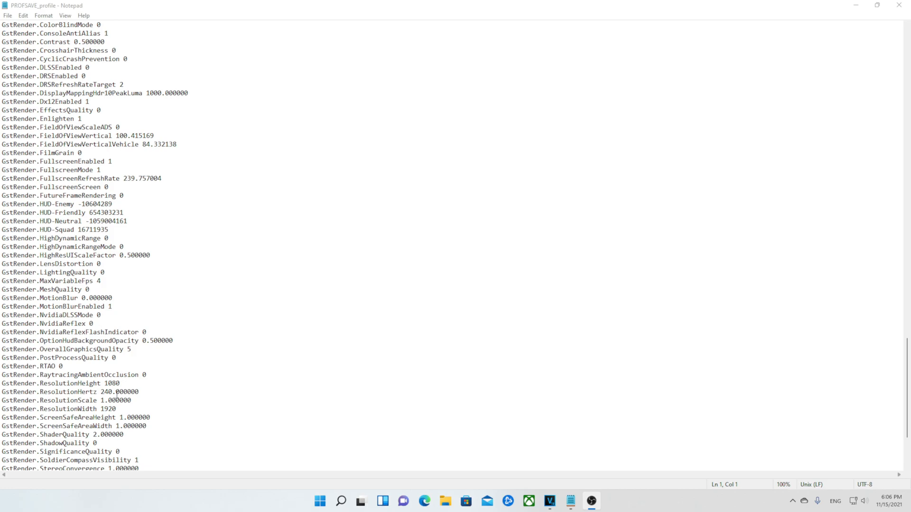
pyautogui.scroll(3)
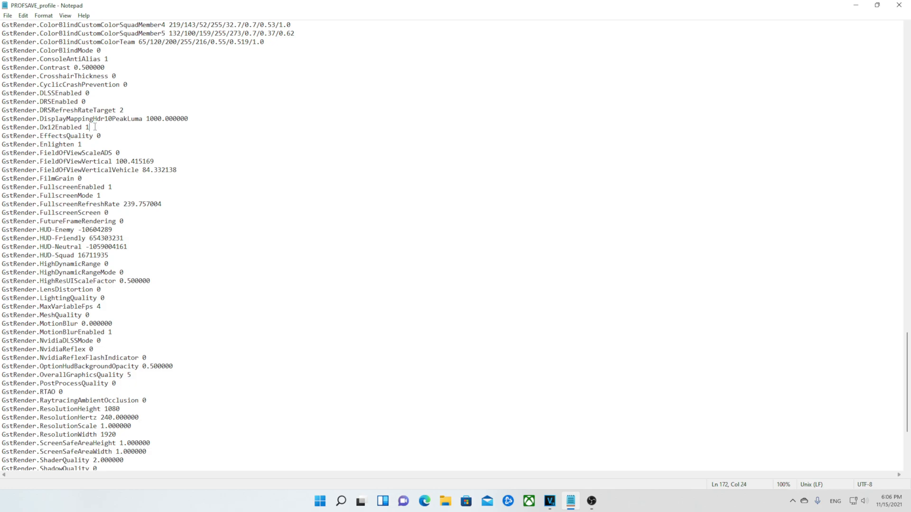
pyautogui.scroll(3)
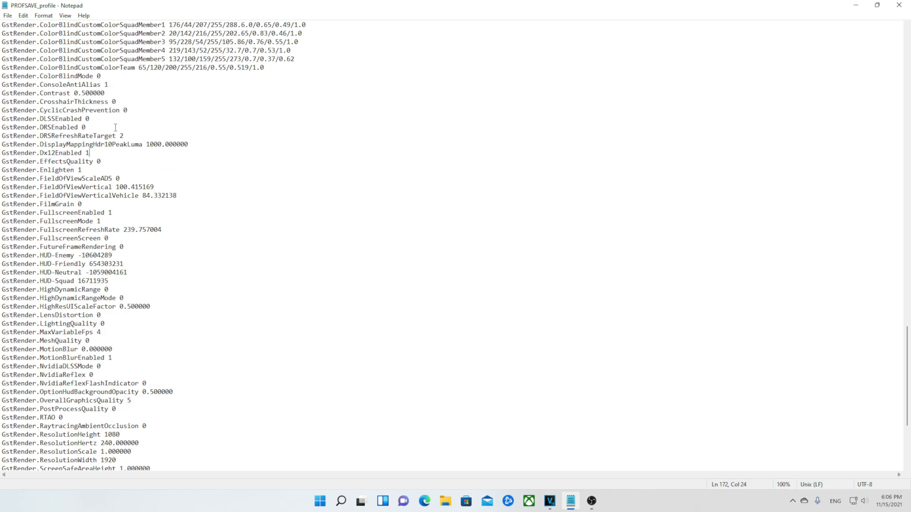
pyautogui.scroll(3)
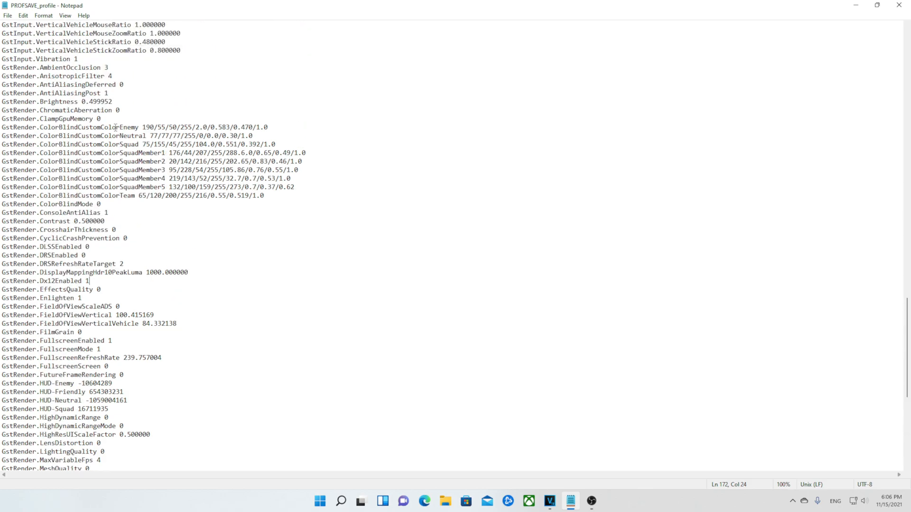
pyautogui.scroll(3)
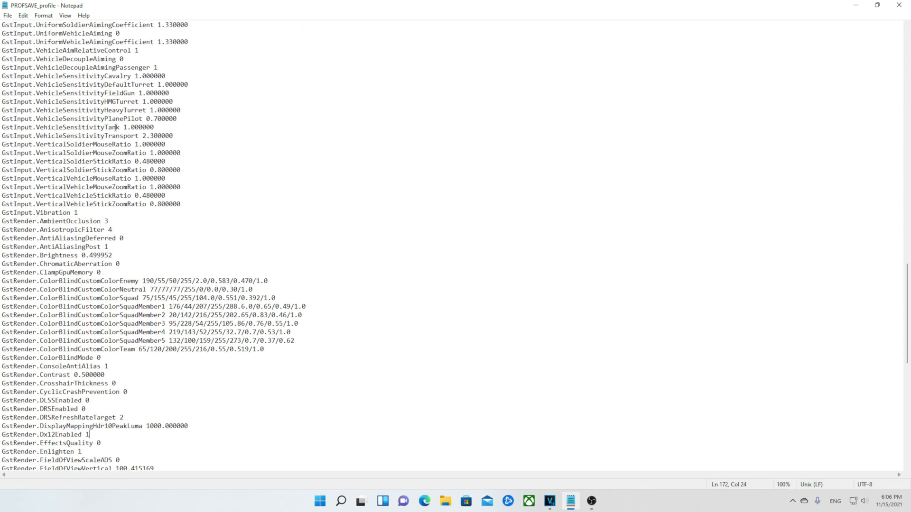
pyautogui.scroll(-3)
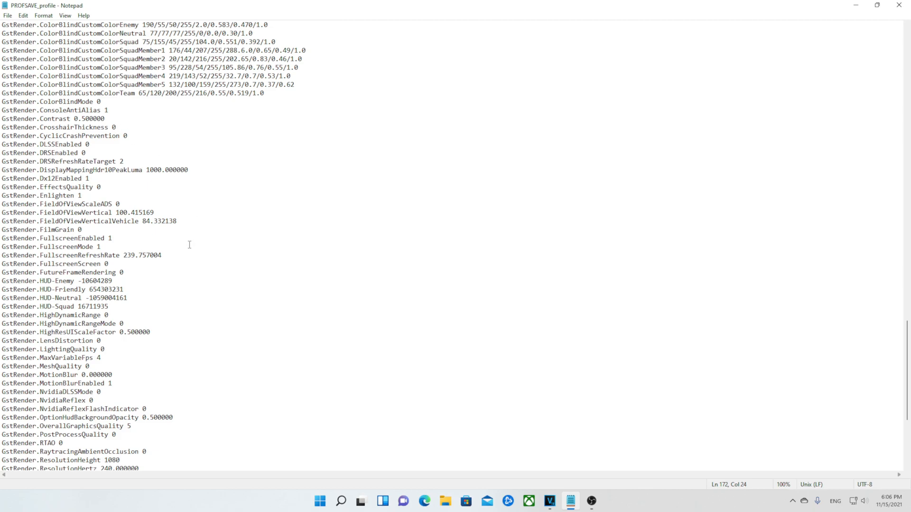
pyautogui.scroll(-3)
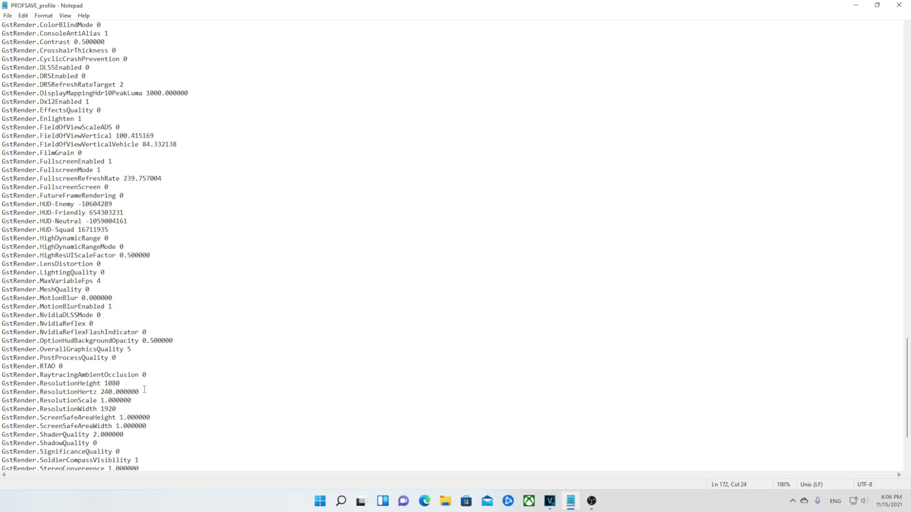
# - Highlight the GstRender.ResolutionHertz 240.000000 line and scroll over nearby settings
pyautogui.doubleClick(70, 391)
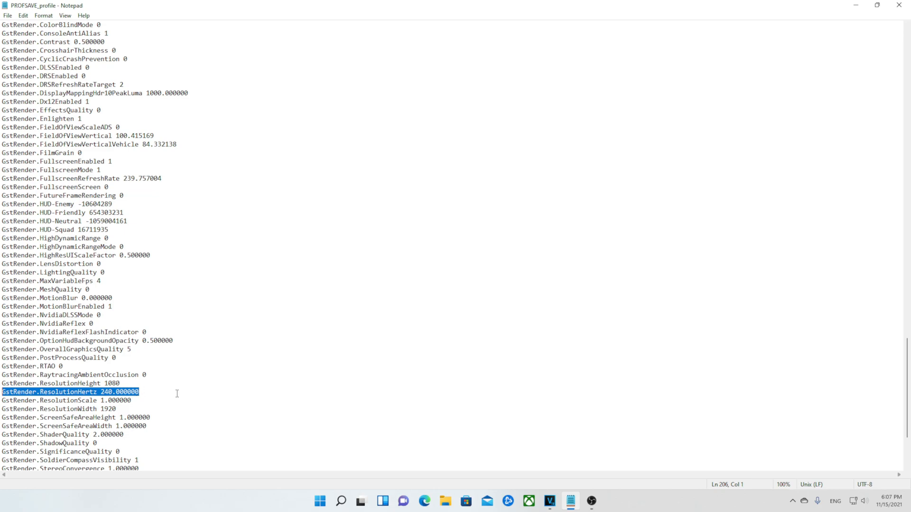
pyautogui.scroll(-3)
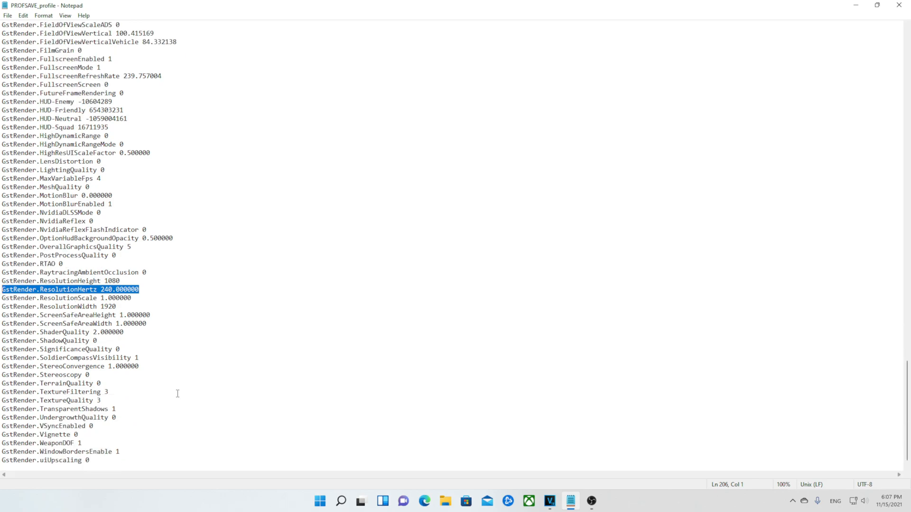
pyautogui.moveTo(116, 404)
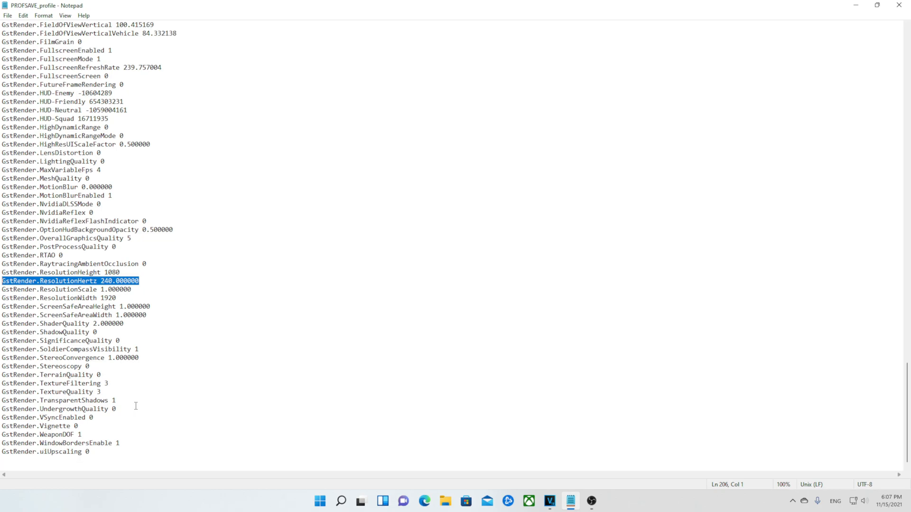
pyautogui.scroll(3)
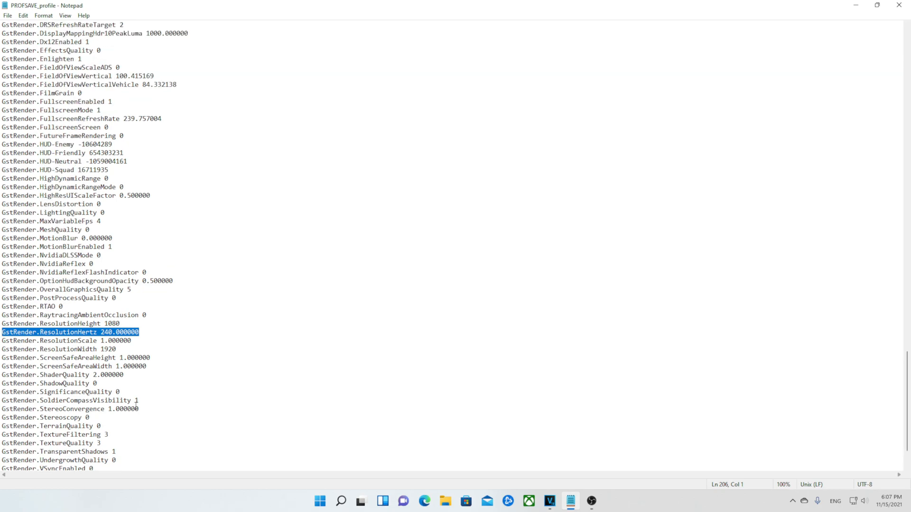
pyautogui.scroll(3)
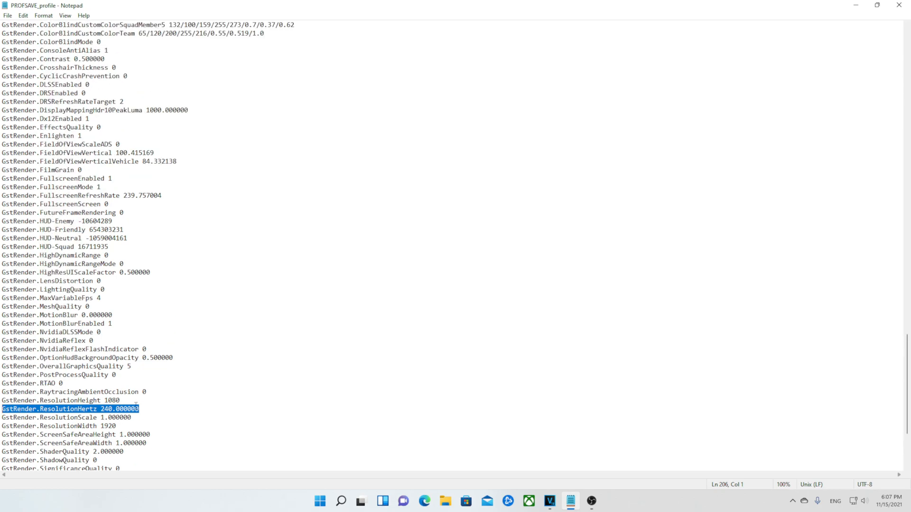
pyautogui.moveTo(130, 335)
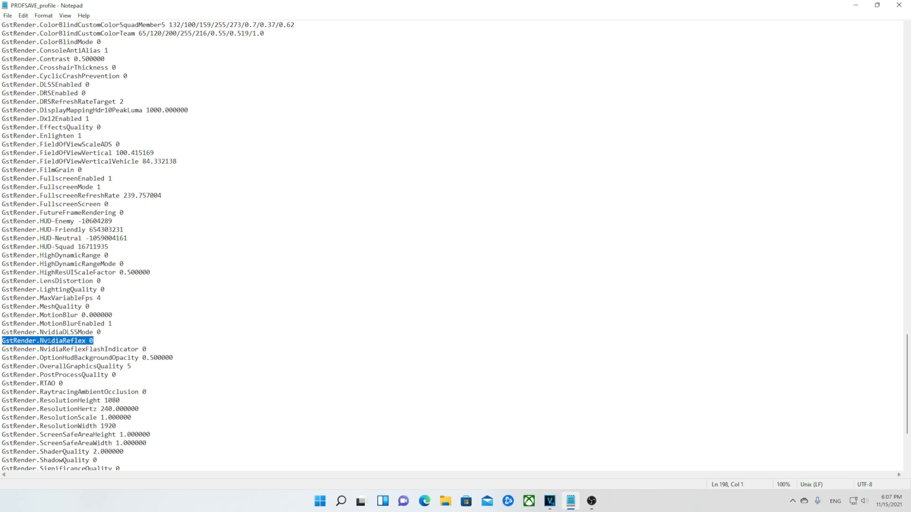
pyautogui.click(99, 340)
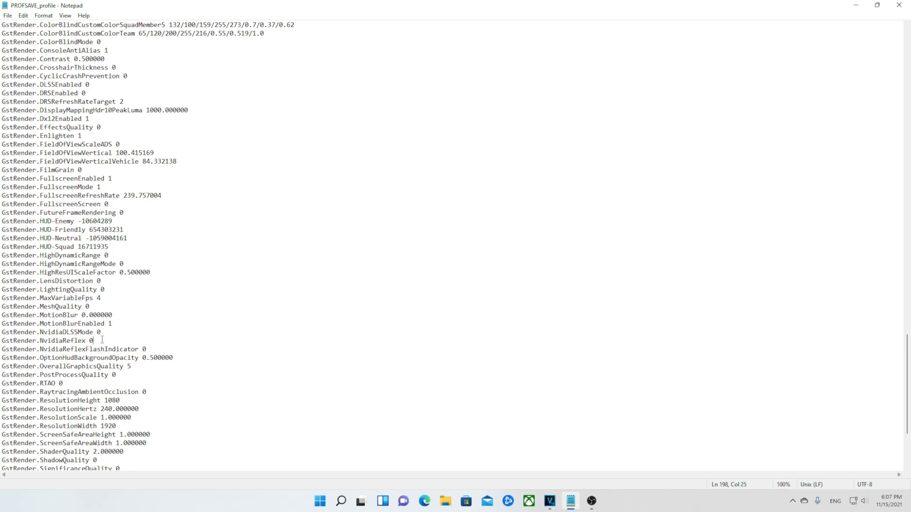
pyautogui.moveTo(390, 298)
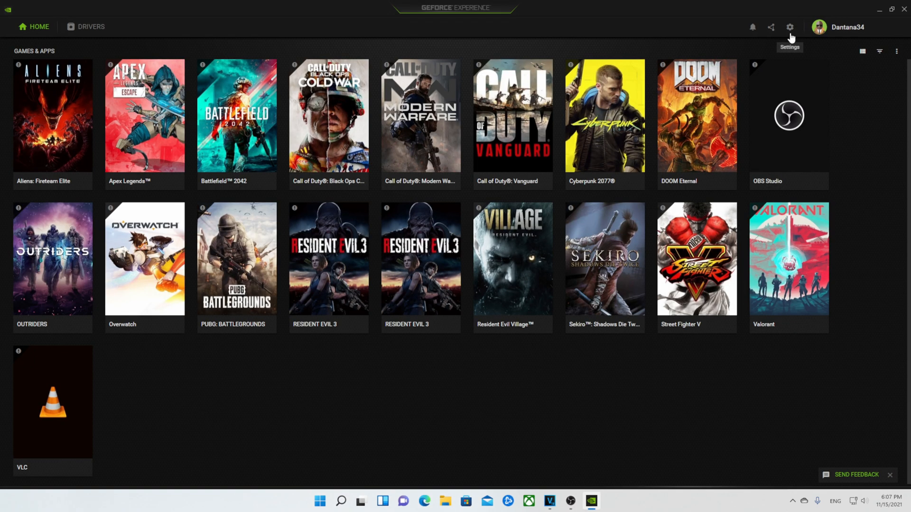
# - Show the Drivers page confirming Game Ready Driver 496.49 is installed
pyautogui.click(91, 27)
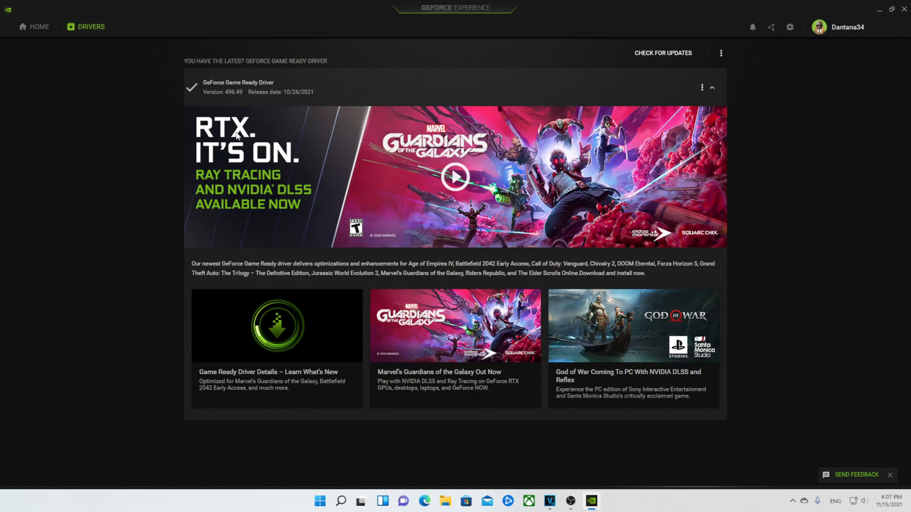
pyautogui.moveTo(233, 100)
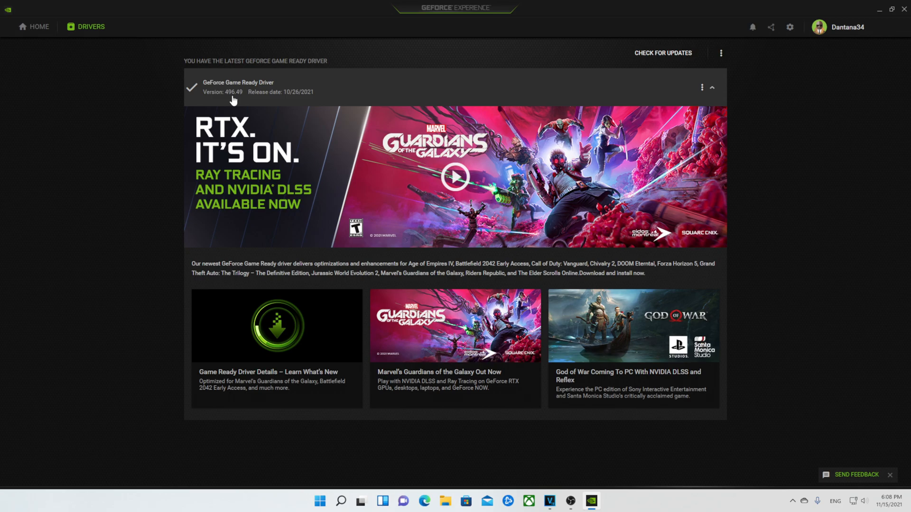
pyautogui.moveTo(254, 107)
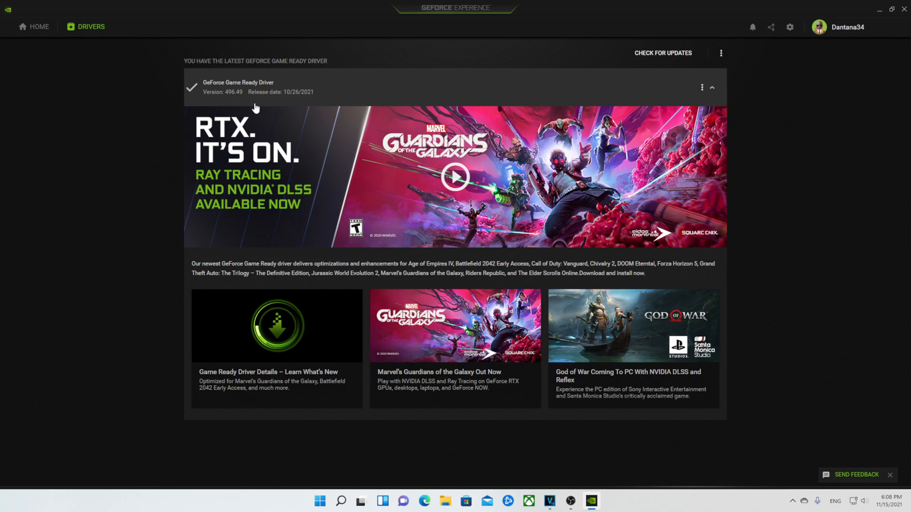
pyautogui.moveTo(790, 38)
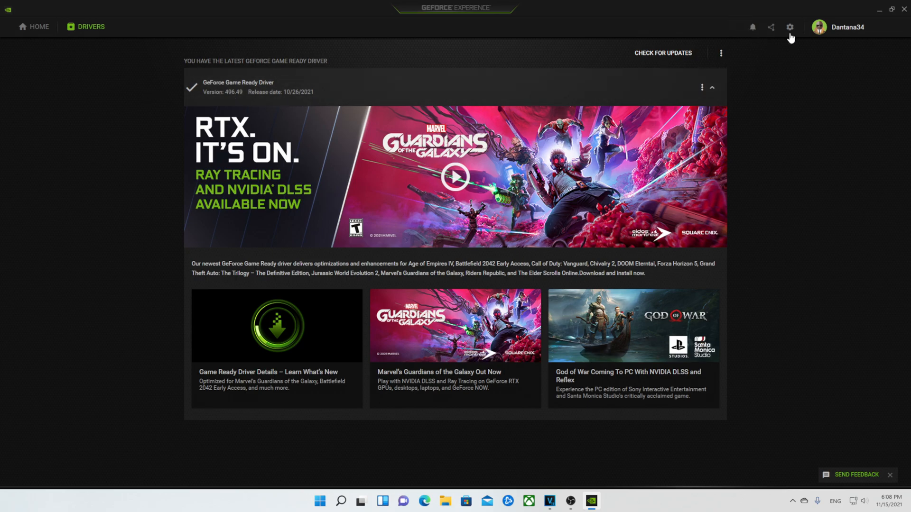
# - Open the settings gear to show the My Rig panel with RTX 3080 and Ryzen 9 5900X
pyautogui.click(789, 26)
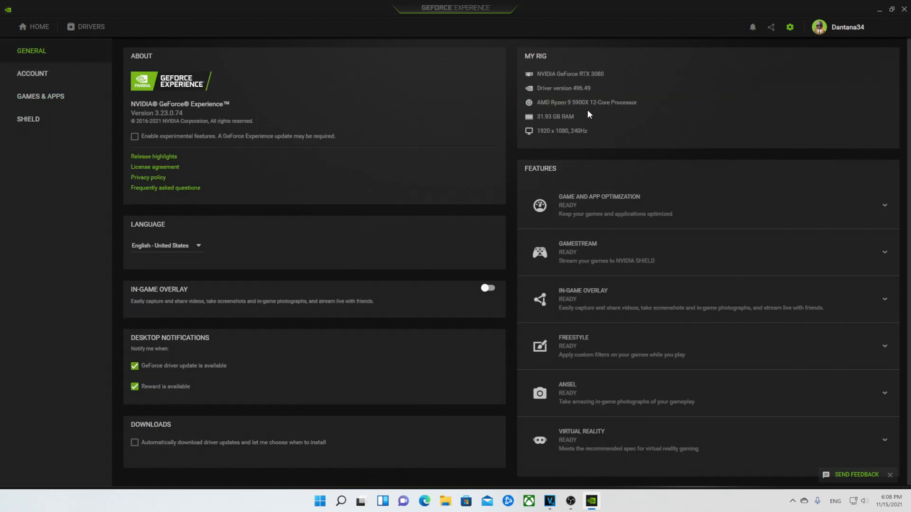
pyautogui.moveTo(585, 109)
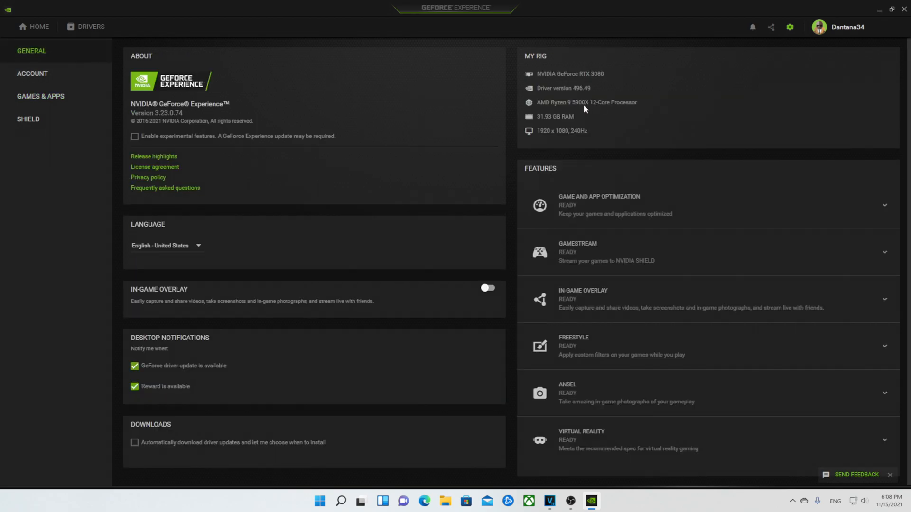
pyautogui.moveTo(578, 122)
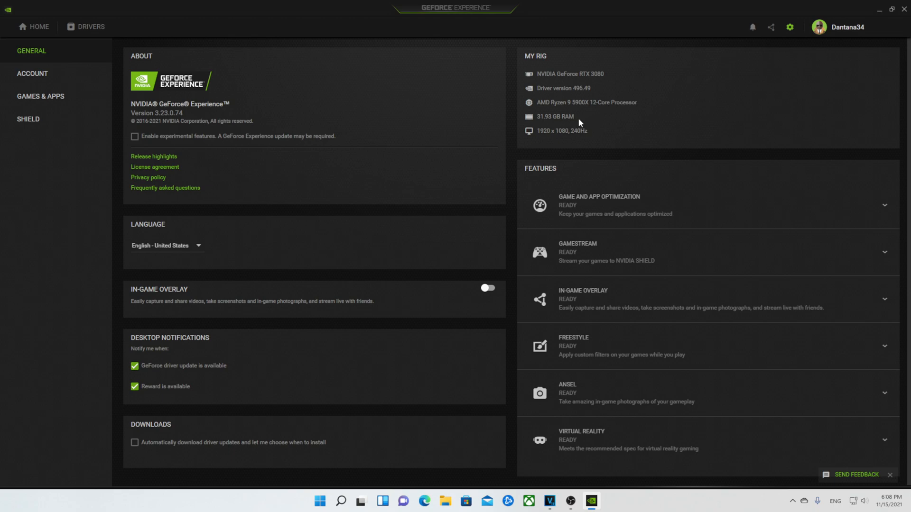
pyautogui.moveTo(626, 84)
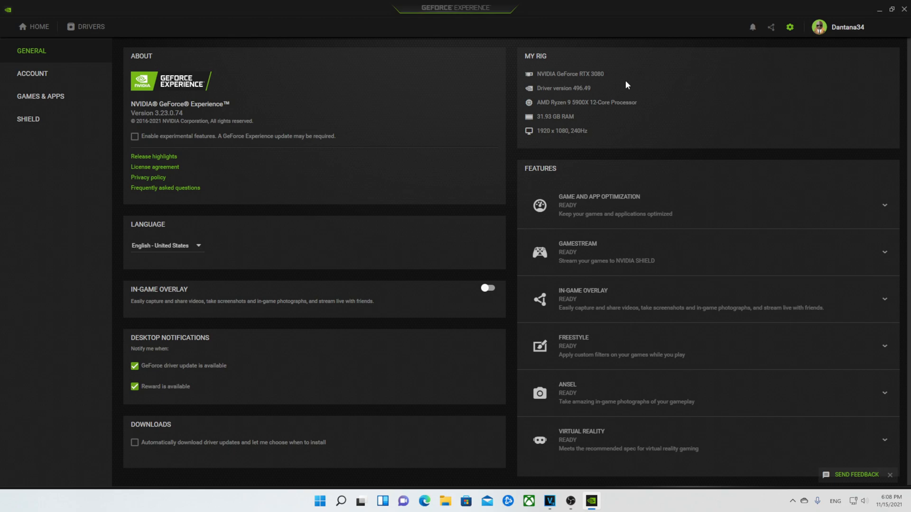
pyautogui.moveTo(654, 149)
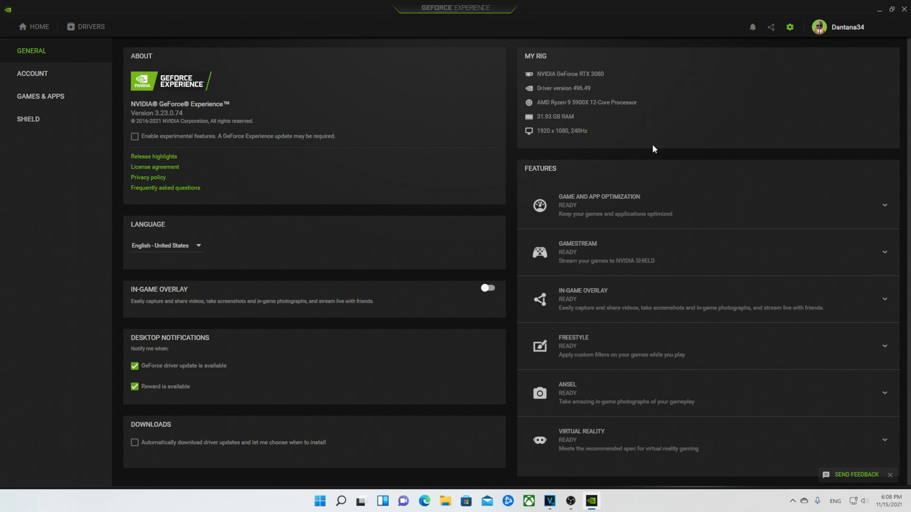